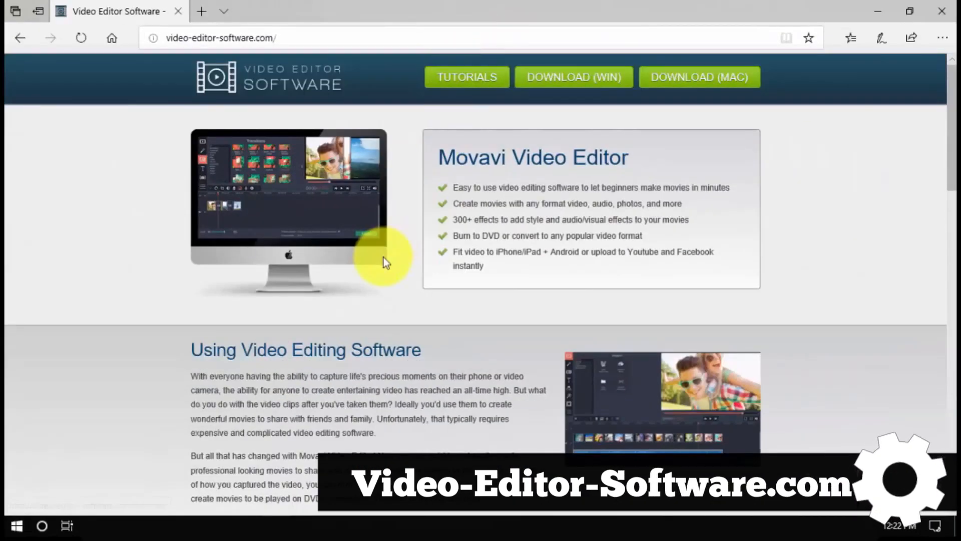
Go from the review site to movavi.com and choose 'Download for Free' for Video Editor
{"action": "left_click", "coordinate": [572, 77]}
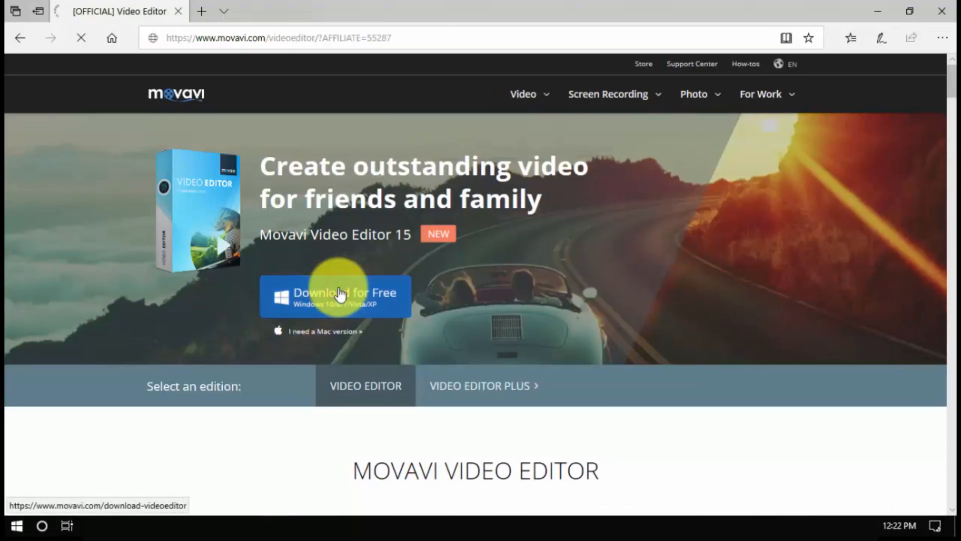
{"action": "left_click", "coordinate": [335, 295]}
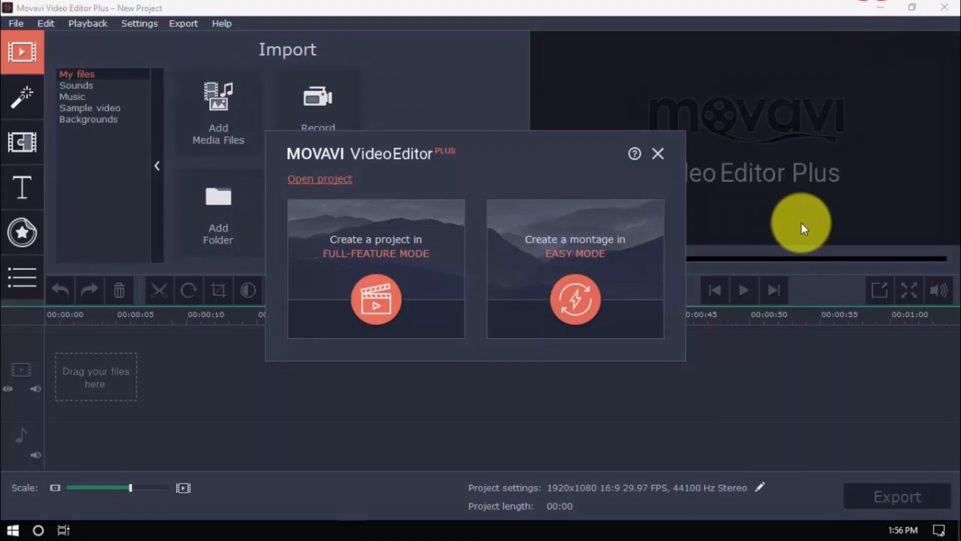
{"action": "mouse_move", "coordinate": [591, 252]}
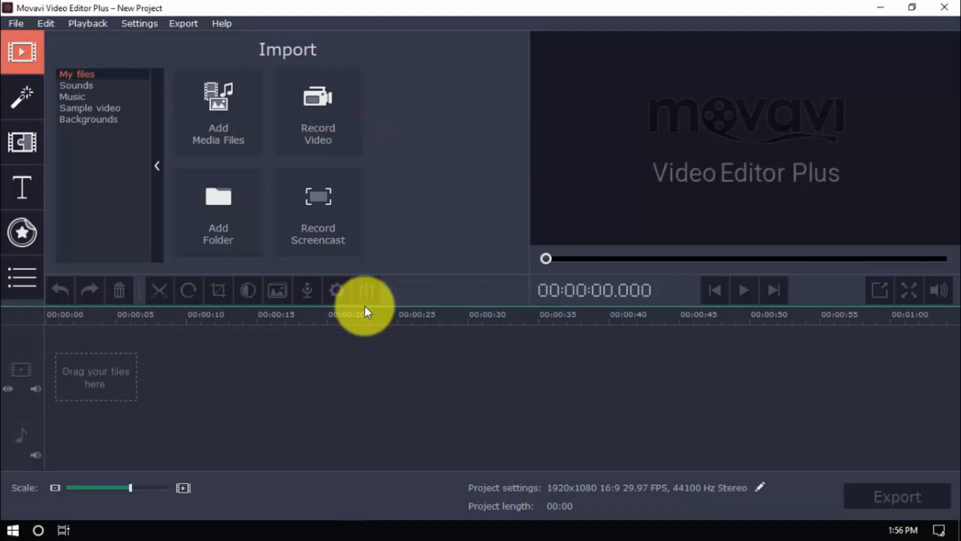
{"action": "mouse_move", "coordinate": [243, 147]}
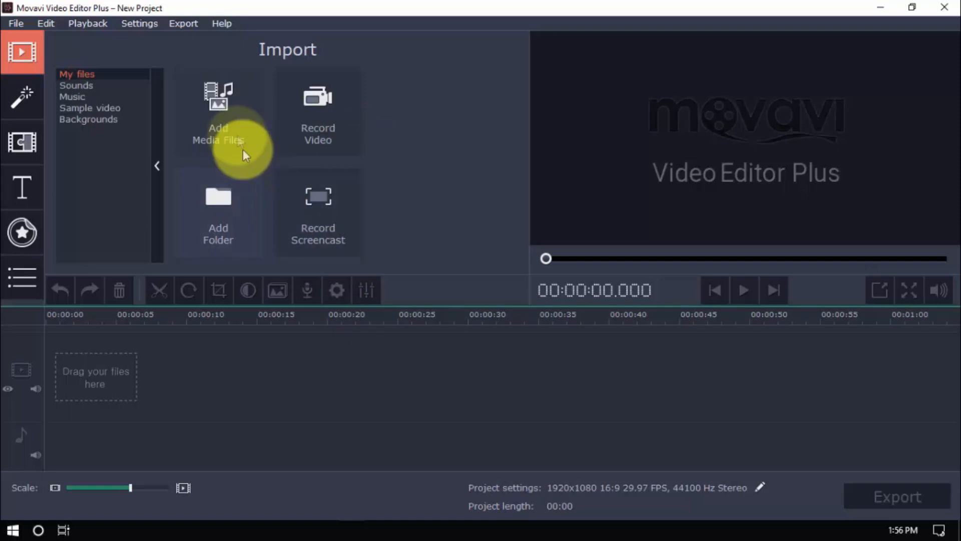
Import the Death Clip, Kill shot and Random gameplay Fortnite videos via Add Media Files
{"action": "left_click", "coordinate": [217, 117]}
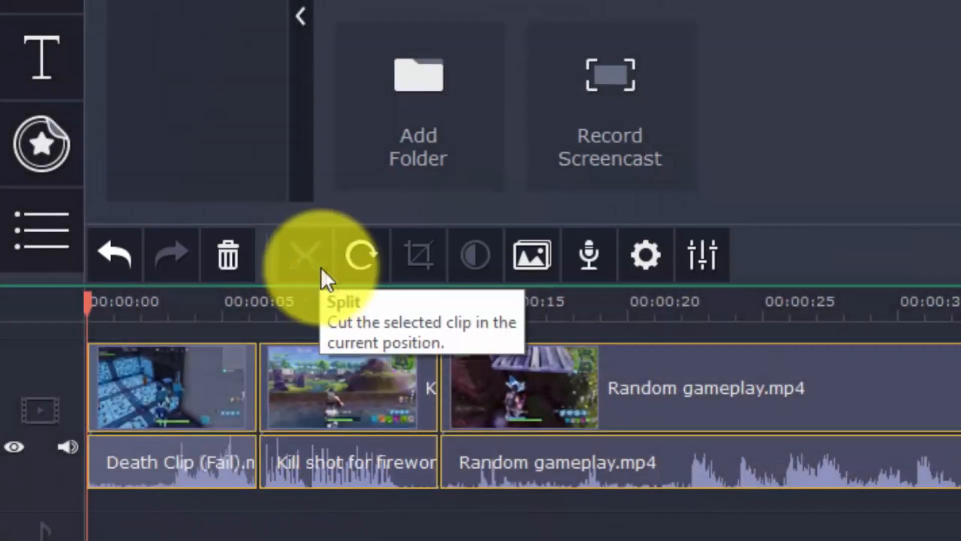
{"action": "mouse_move", "coordinate": [420, 255]}
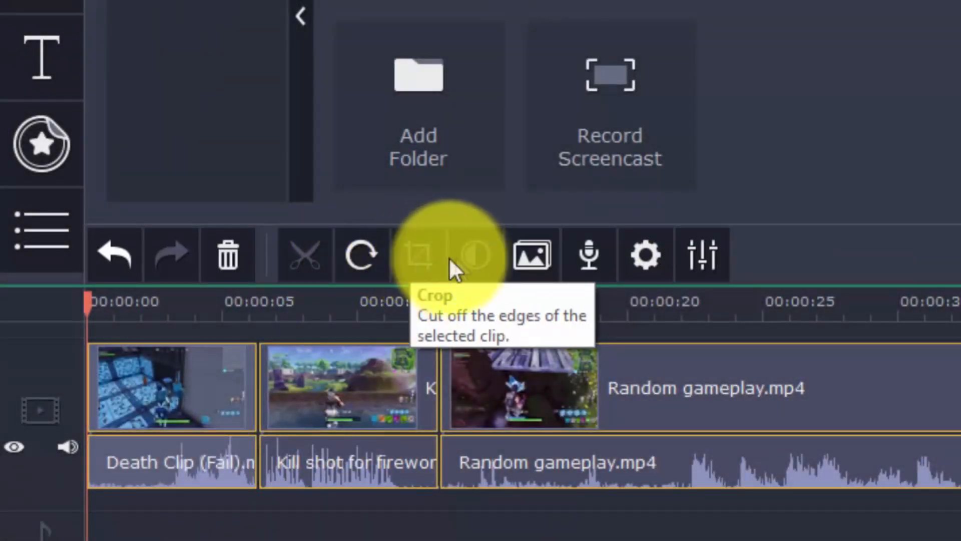
{"action": "mouse_move", "coordinate": [531, 254]}
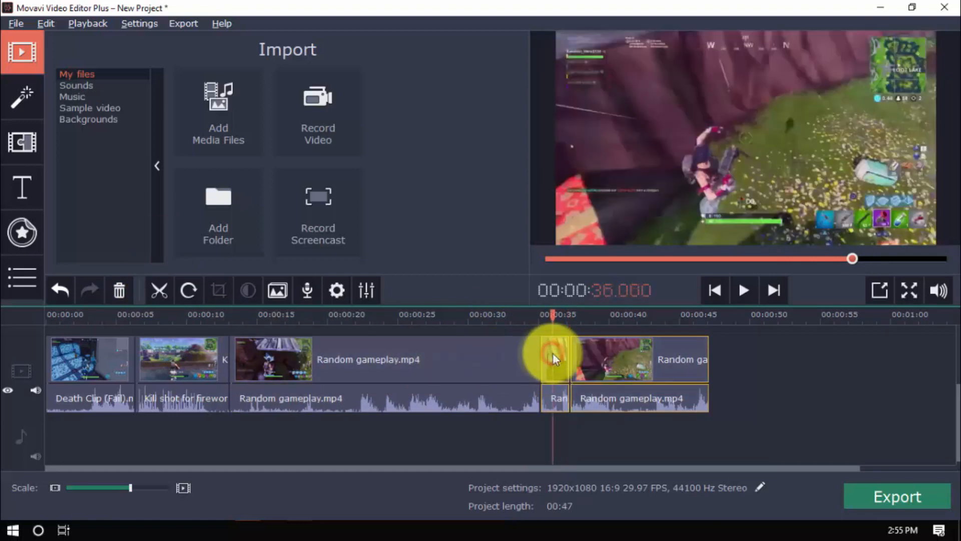
Split Random gameplay at 35 seconds and rotate the Death Clip two quarter turns
{"action": "left_click", "coordinate": [120, 290]}
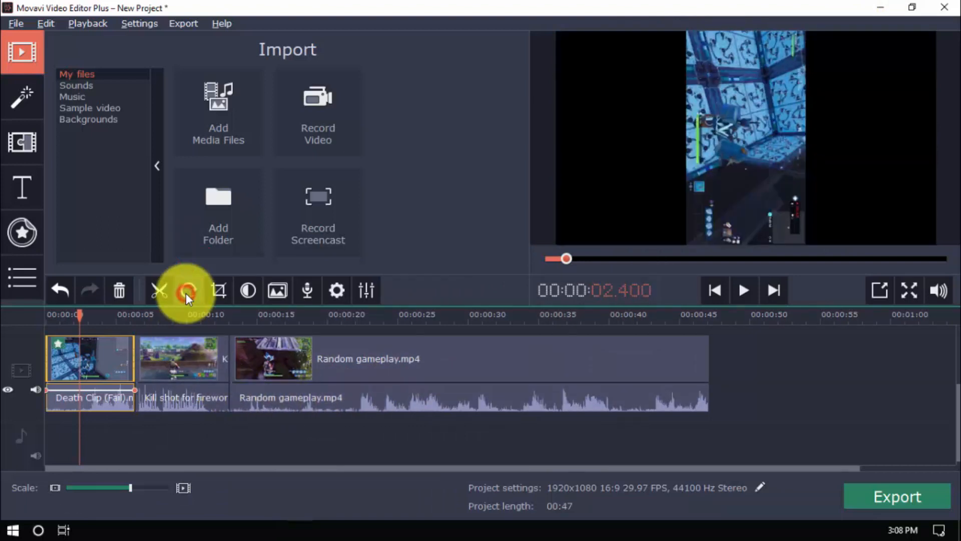
{"action": "left_click", "coordinate": [189, 290]}
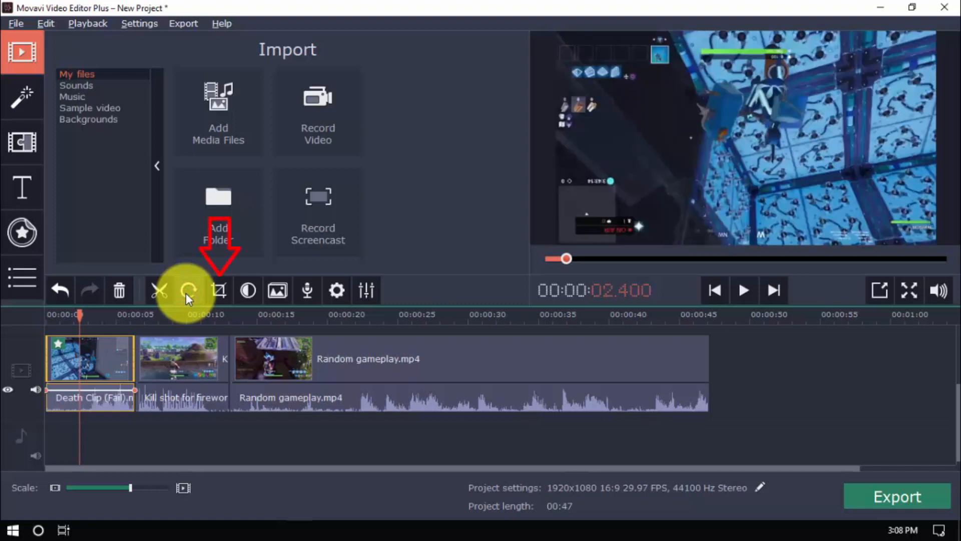
{"action": "left_click", "coordinate": [219, 290]}
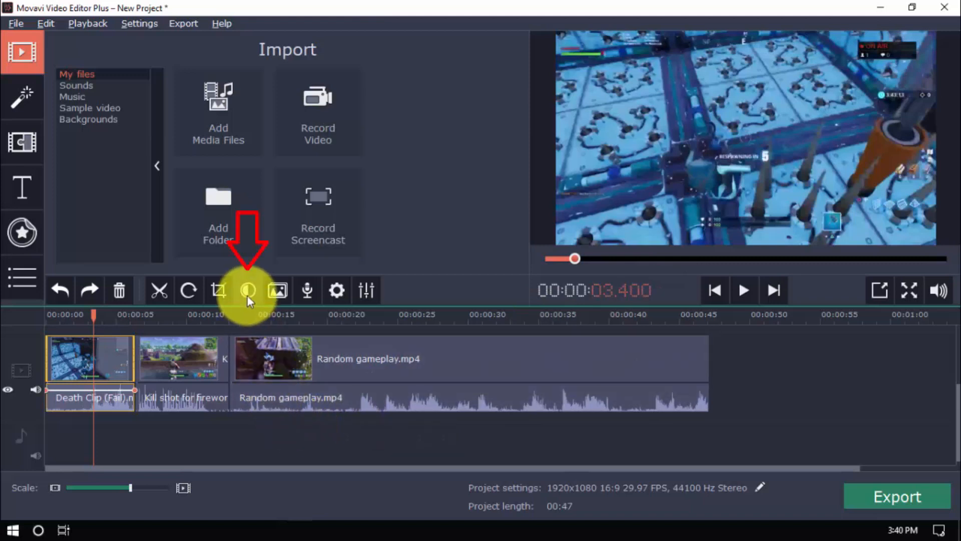
Browse the Death Clip's manual colour sliders down to tint, then return to Auto Adjustments
{"action": "left_click", "coordinate": [248, 290]}
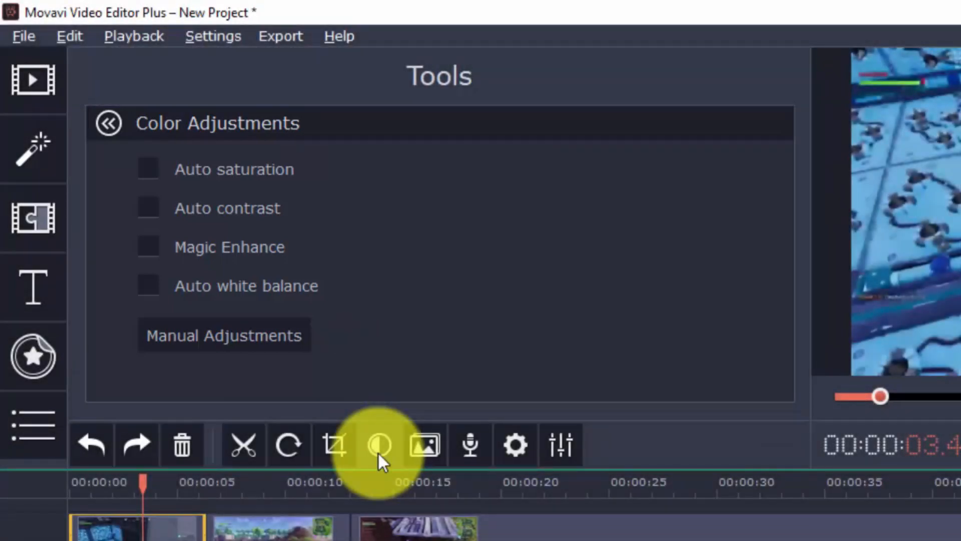
{"action": "left_click", "coordinate": [225, 335]}
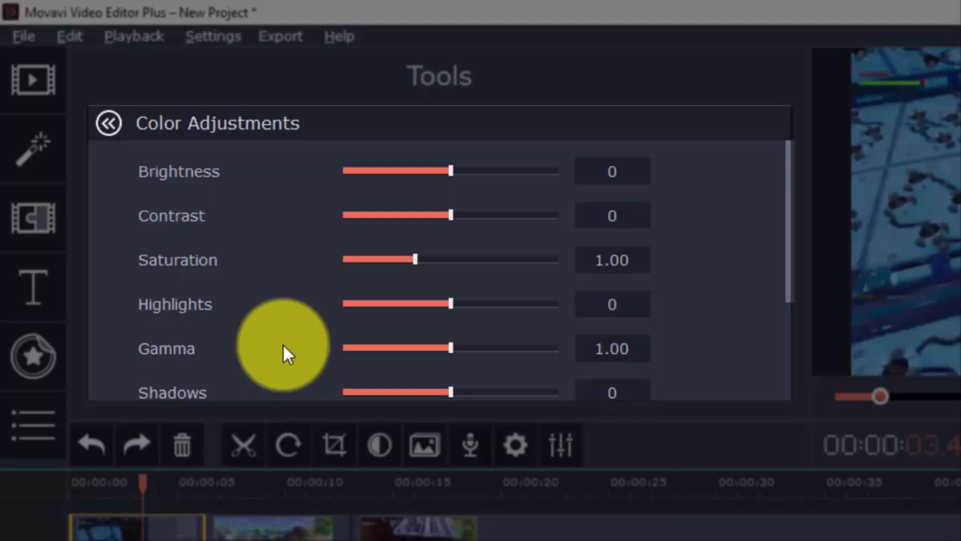
{"action": "scroll", "scroll_direction": "down", "scroll_amount": 3}
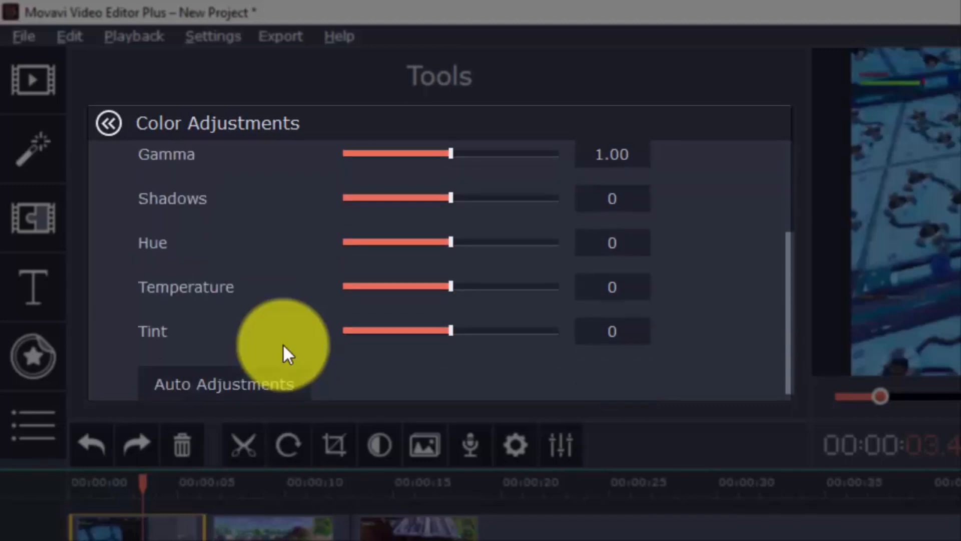
{"action": "scroll", "scroll_direction": "down", "scroll_amount": 3}
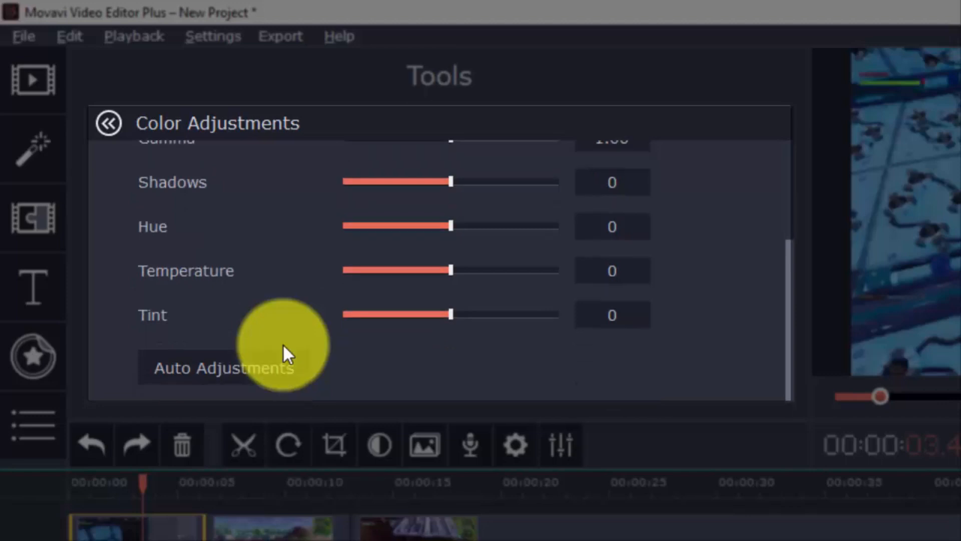
{"action": "left_click", "coordinate": [108, 124]}
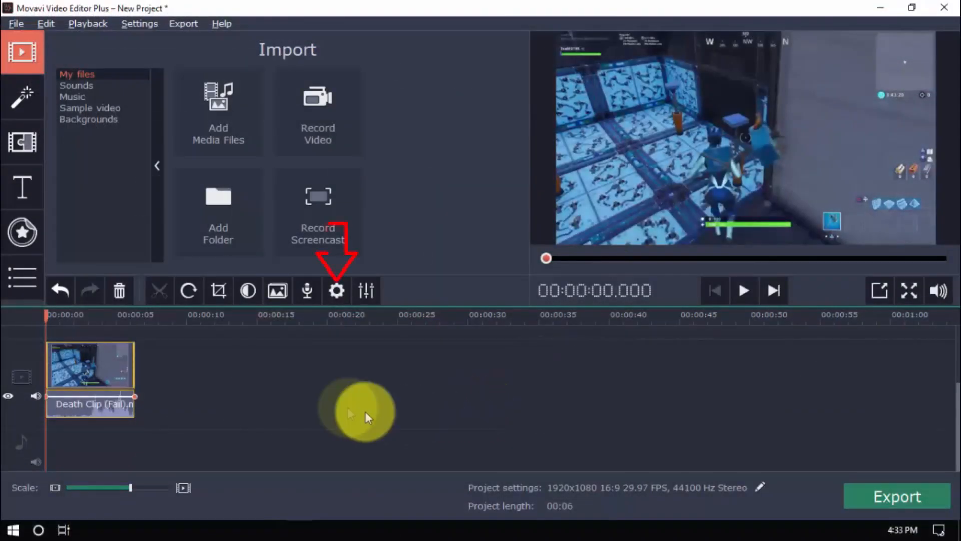
Set the Death Clip to 50% speed with Reverse, previewing the playback several times
{"action": "left_click", "coordinate": [337, 290]}
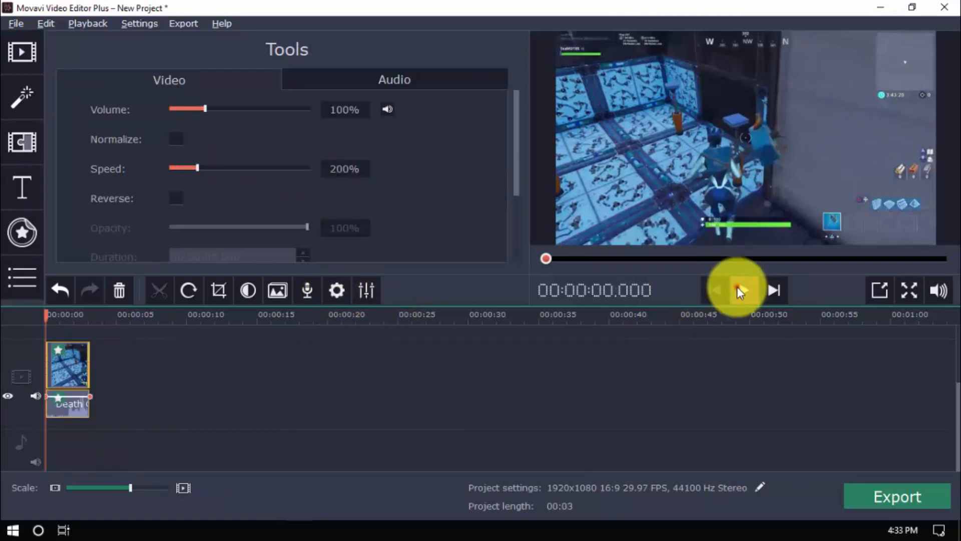
{"action": "left_click", "coordinate": [739, 289]}
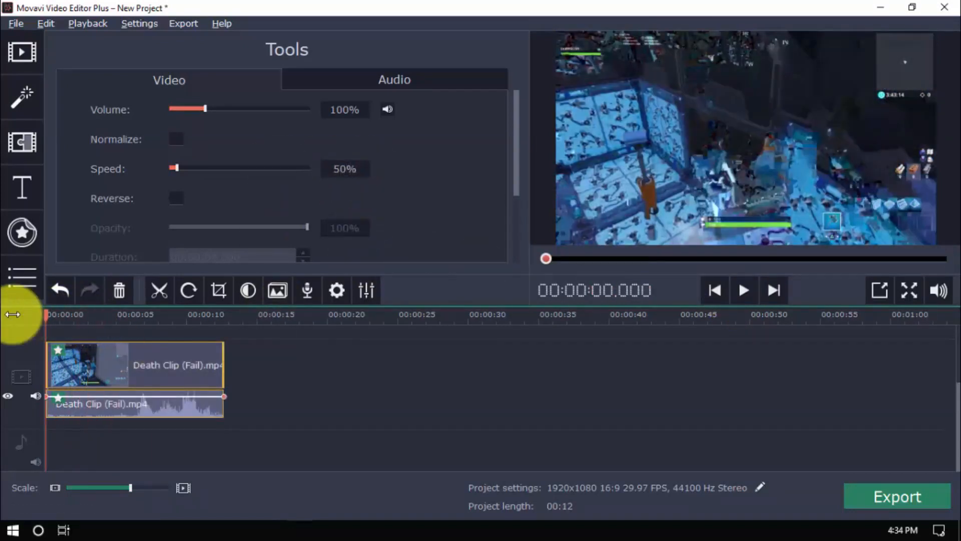
{"action": "left_click", "coordinate": [744, 289]}
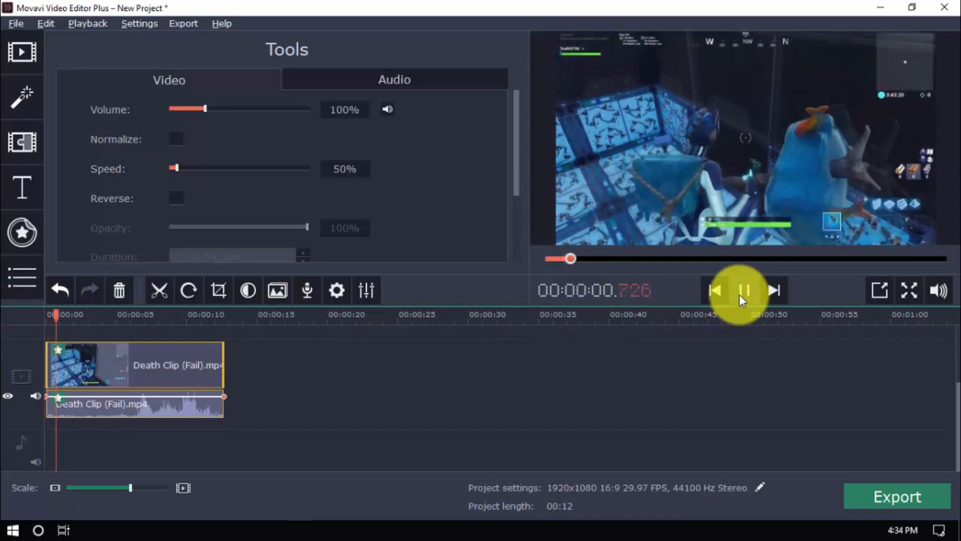
{"action": "left_click", "coordinate": [744, 290]}
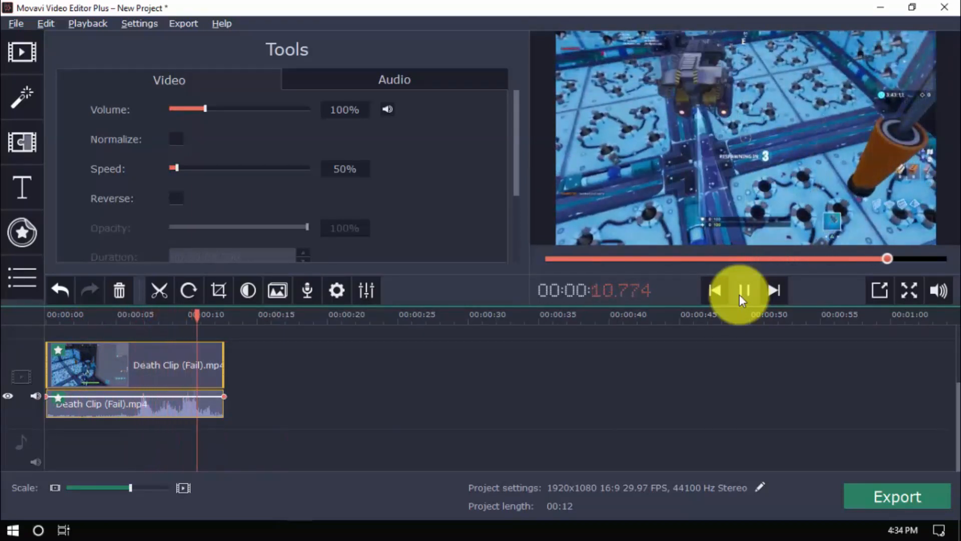
{"action": "left_click", "coordinate": [744, 289]}
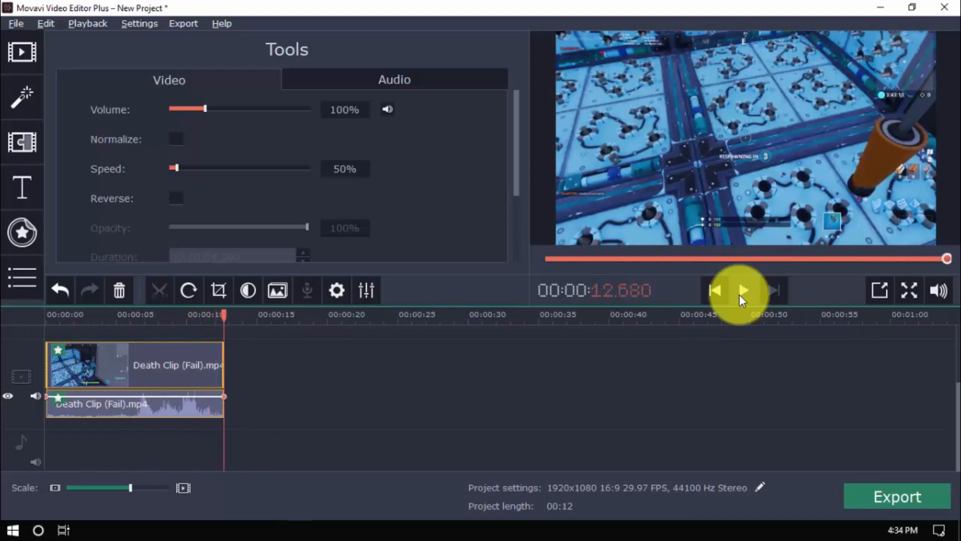
{"action": "left_click", "coordinate": [176, 198]}
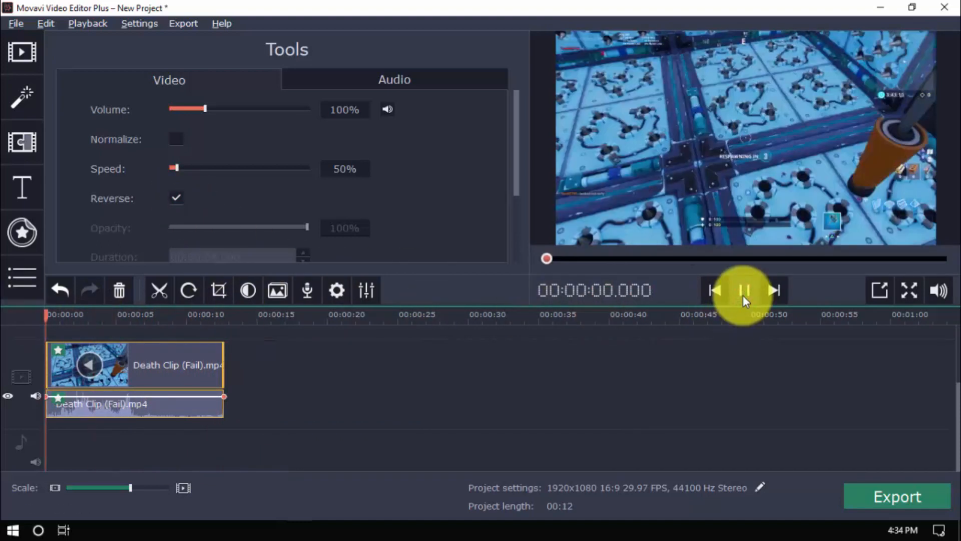
{"action": "left_click", "coordinate": [745, 290]}
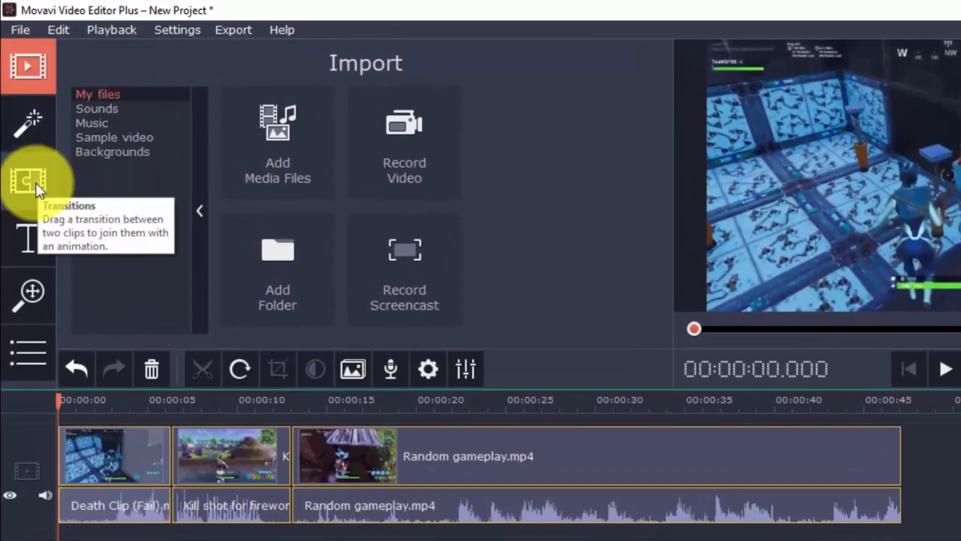
{"action": "mouse_move", "coordinate": [29, 293]}
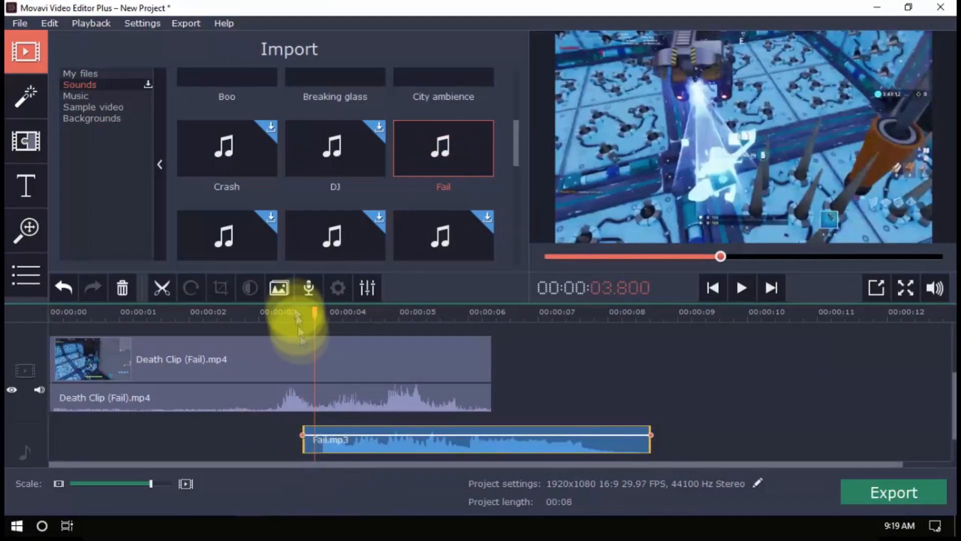
Play and pause the Death Clip preview with the Fail sound effect underneath
{"action": "left_click", "coordinate": [741, 287]}
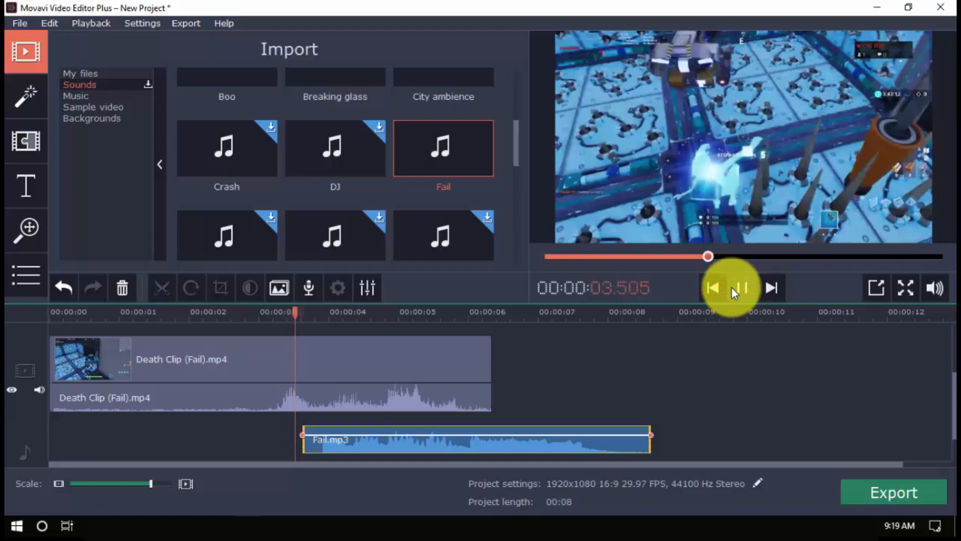
{"action": "left_click", "coordinate": [741, 287]}
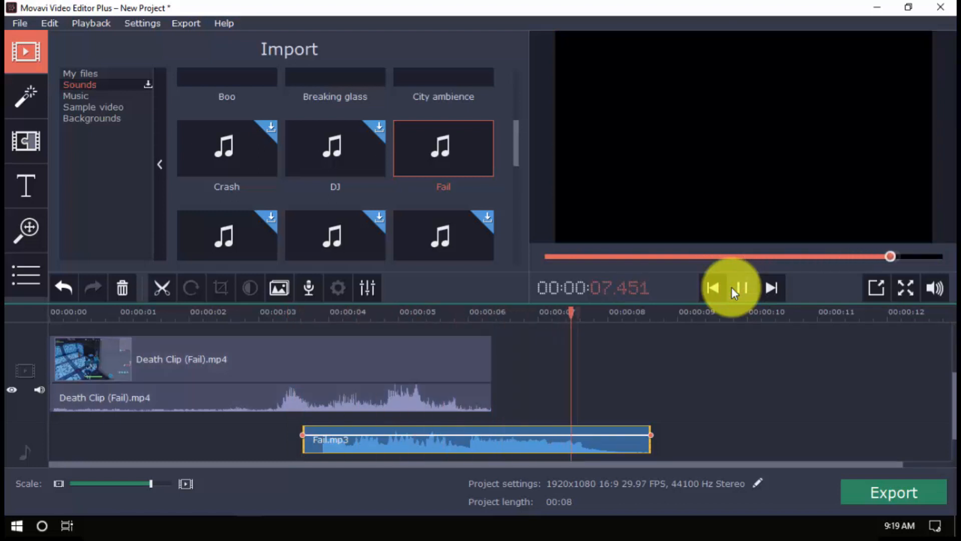
{"action": "left_click", "coordinate": [740, 287]}
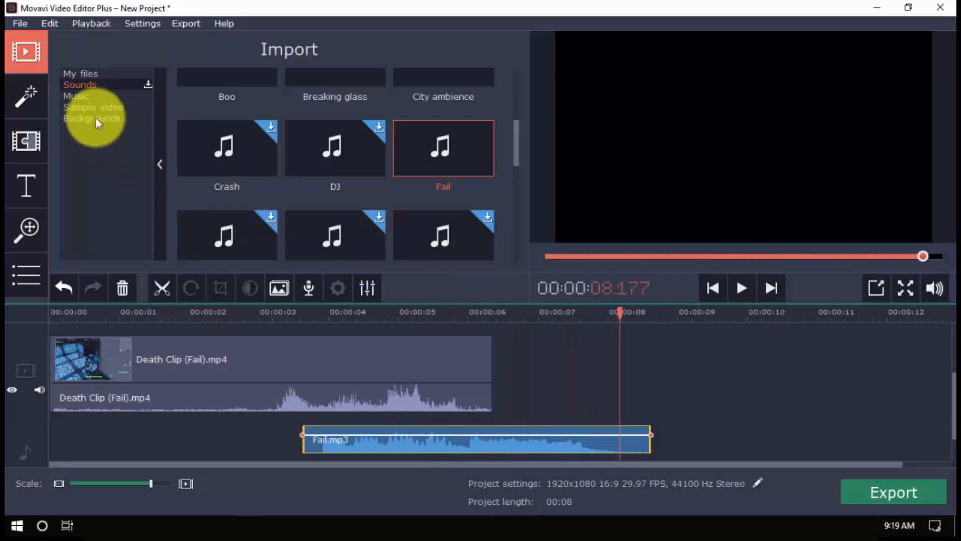
Preview the Action Movie music, then the Stars overlay above Kill shot from about 4.5 s
{"action": "left_click", "coordinate": [75, 95]}
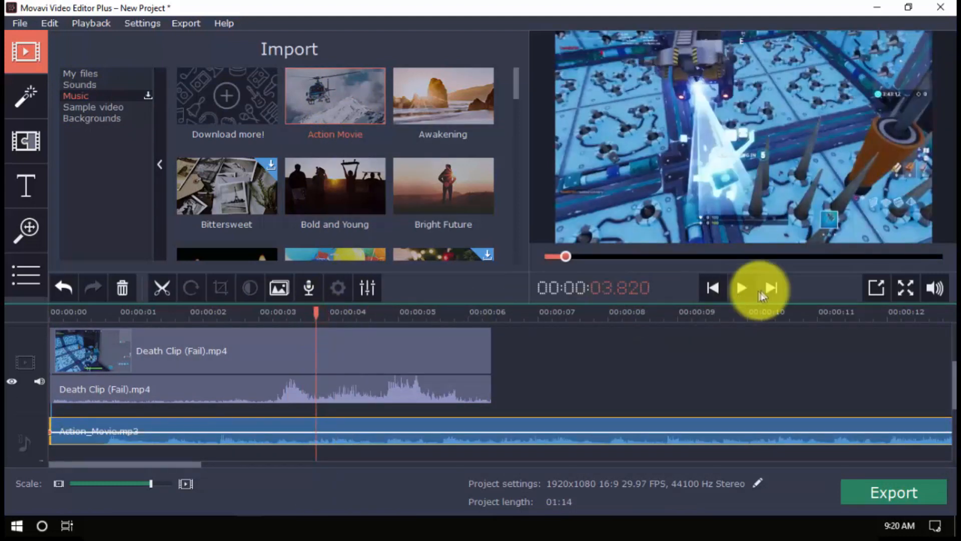
{"action": "left_click", "coordinate": [741, 286]}
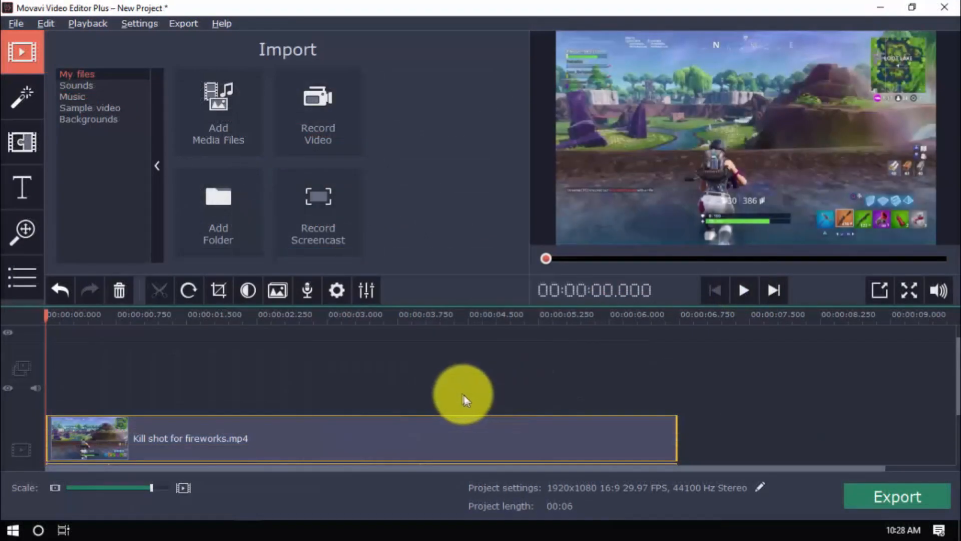
{"action": "left_click", "coordinate": [89, 107]}
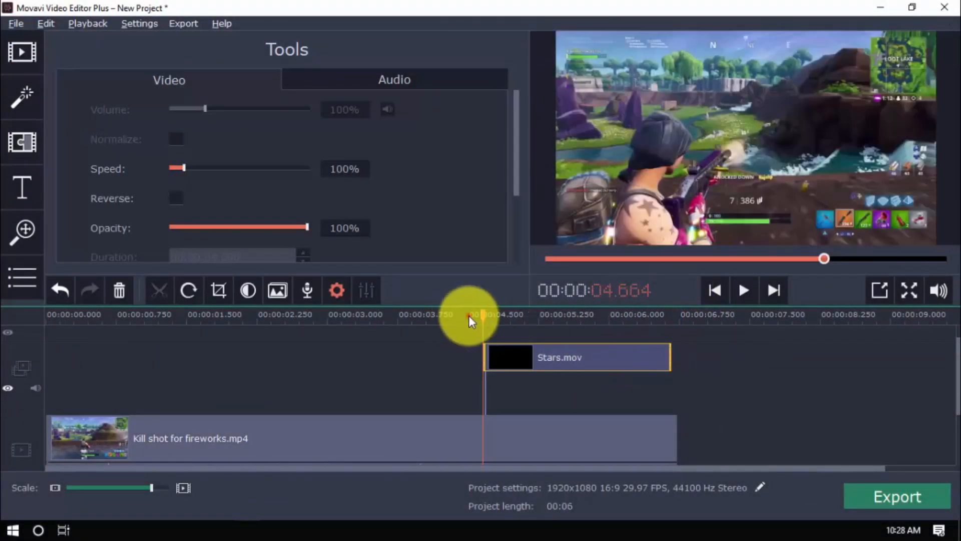
{"action": "left_click", "coordinate": [743, 290]}
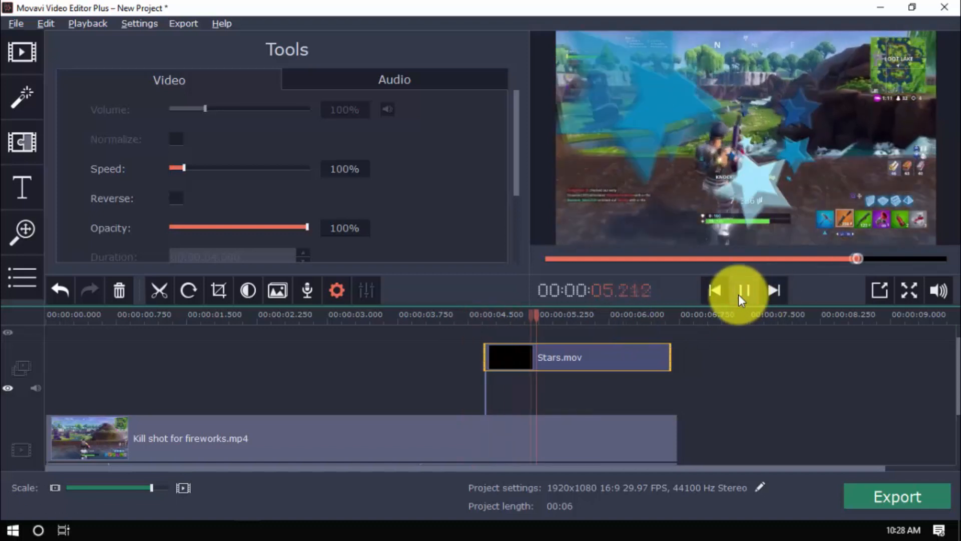
{"action": "left_click", "coordinate": [745, 290]}
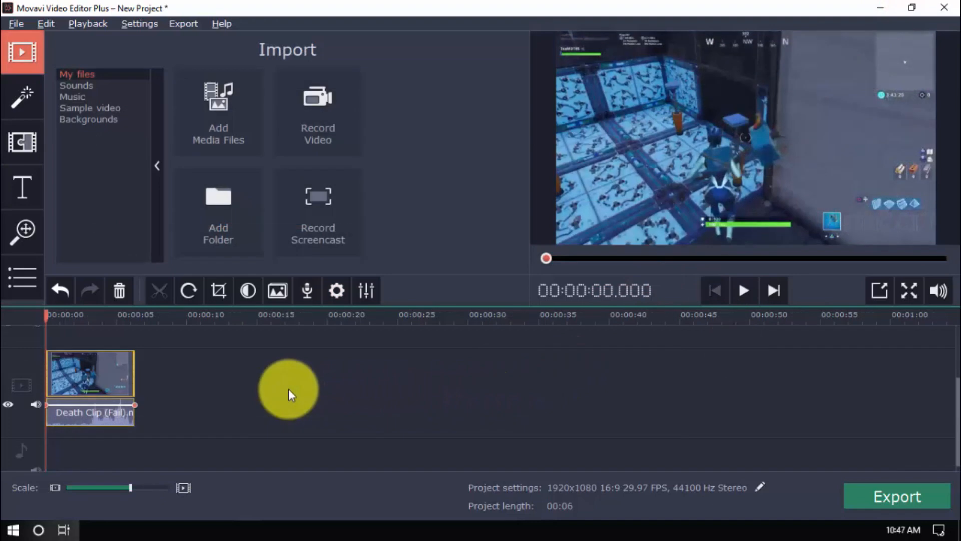
Apply 'Old movie - vignette' from Filters to the Death Clip, then play and pause it
{"action": "left_click", "coordinate": [22, 98]}
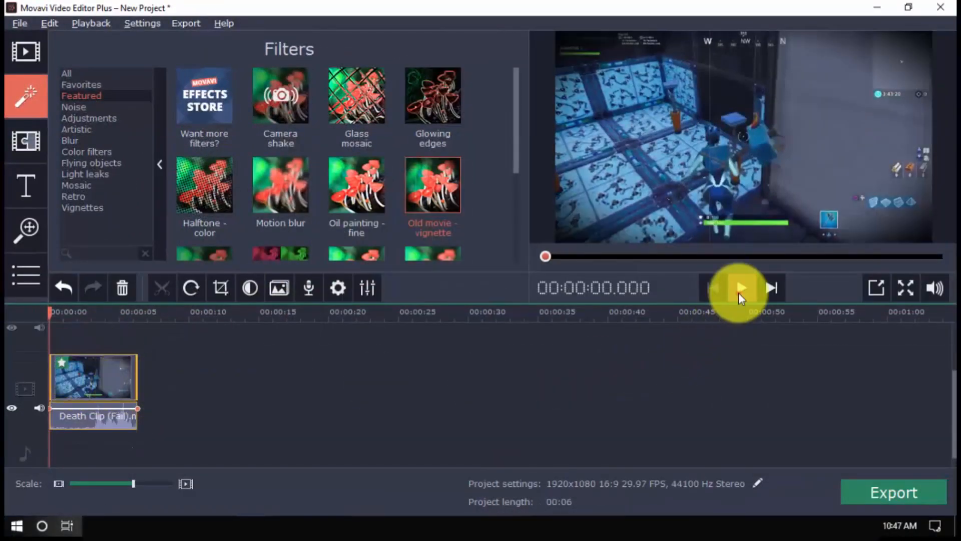
{"action": "left_click", "coordinate": [740, 288]}
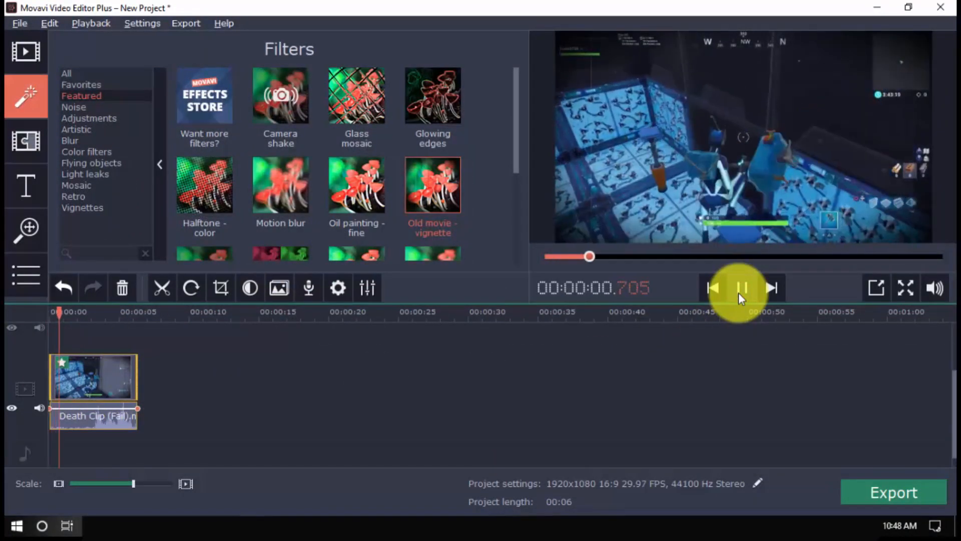
{"action": "left_click", "coordinate": [741, 287]}
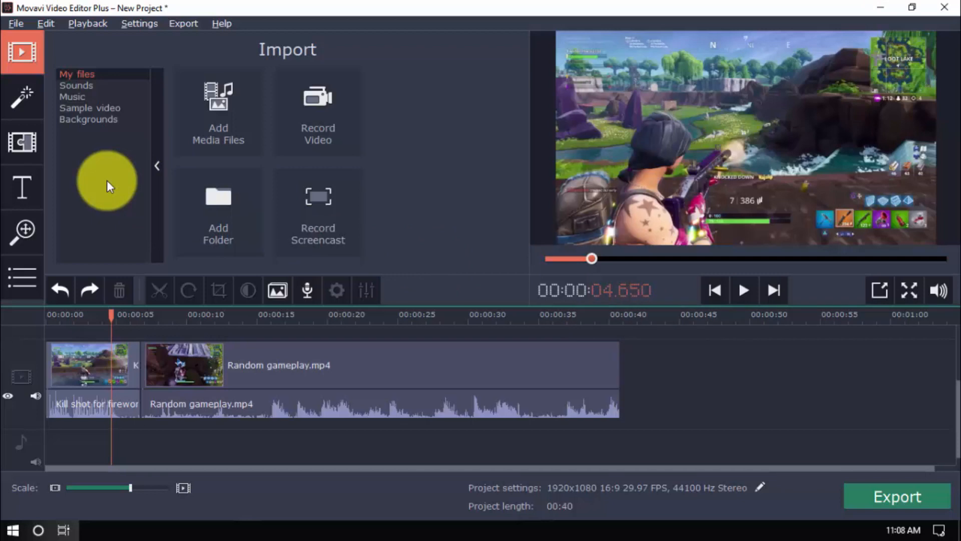
Drop a transition between Kill shot for fireworks and Random gameplay, then preview it
{"action": "left_click", "coordinate": [22, 142]}
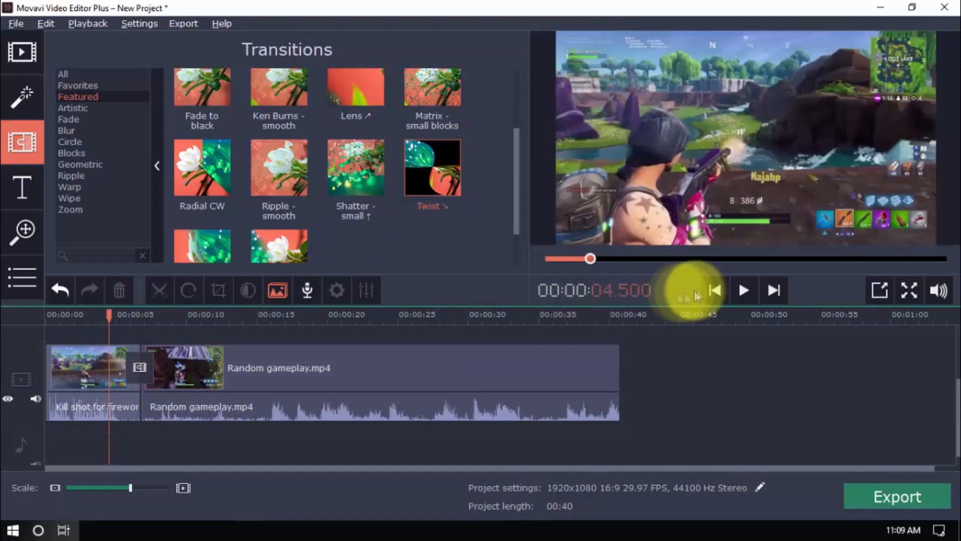
{"action": "left_click", "coordinate": [743, 290]}
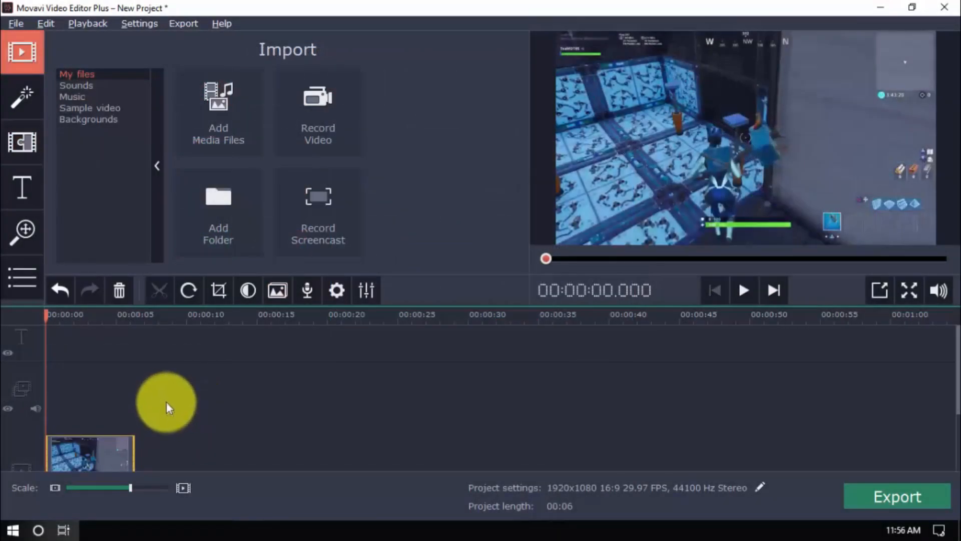
{"action": "mouse_move", "coordinate": [154, 377]}
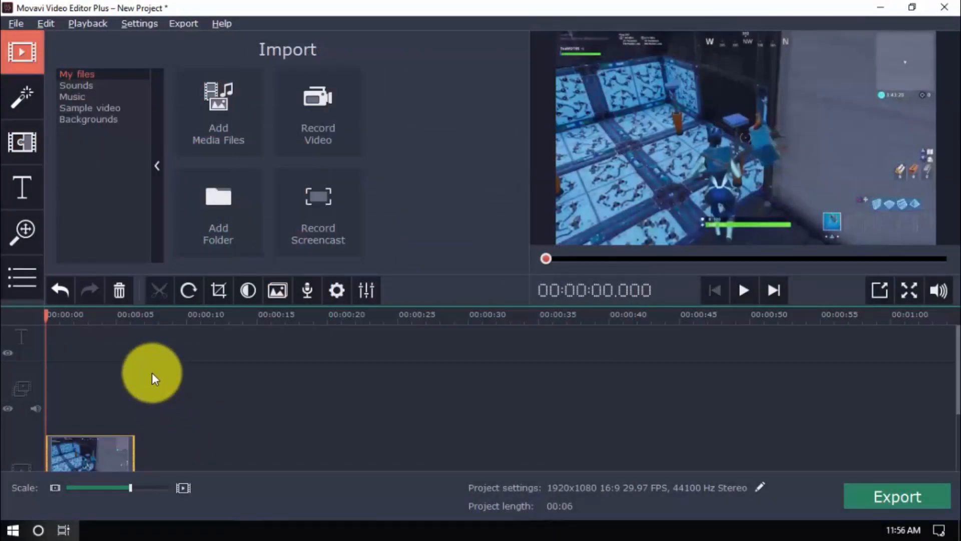
Drag the Clean line title to the video start, enter LIKE AND SUBSCRIBE, and preview it
{"action": "left_click", "coordinate": [23, 186]}
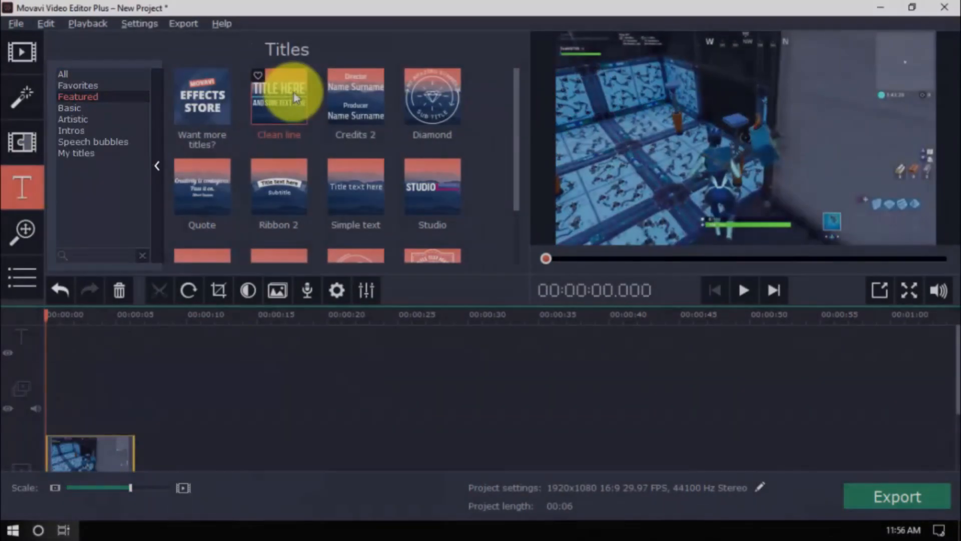
{"action": "left_click_drag", "start_coordinate": [279, 95], "coordinate": [85, 356]}
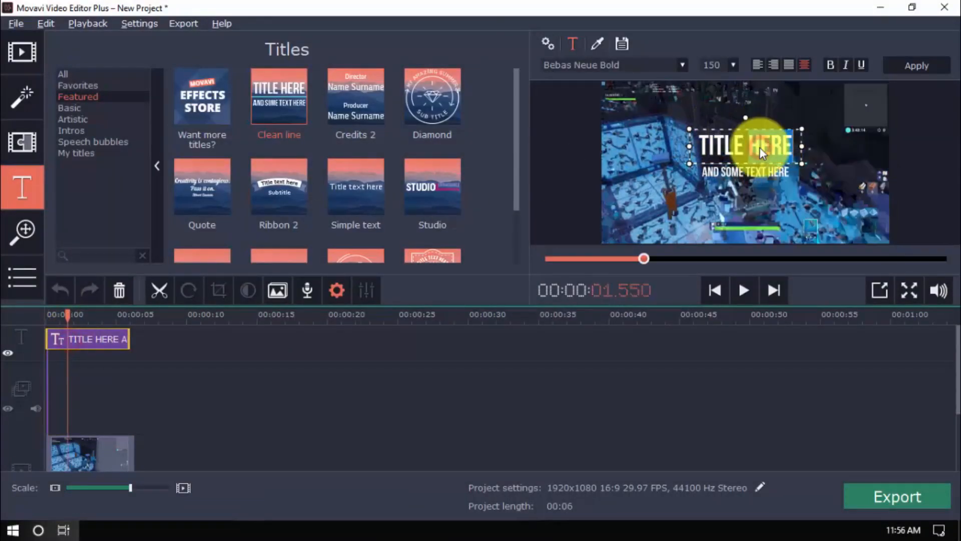
{"action": "type", "text": "LIKE AND SUBSCRIBE"}
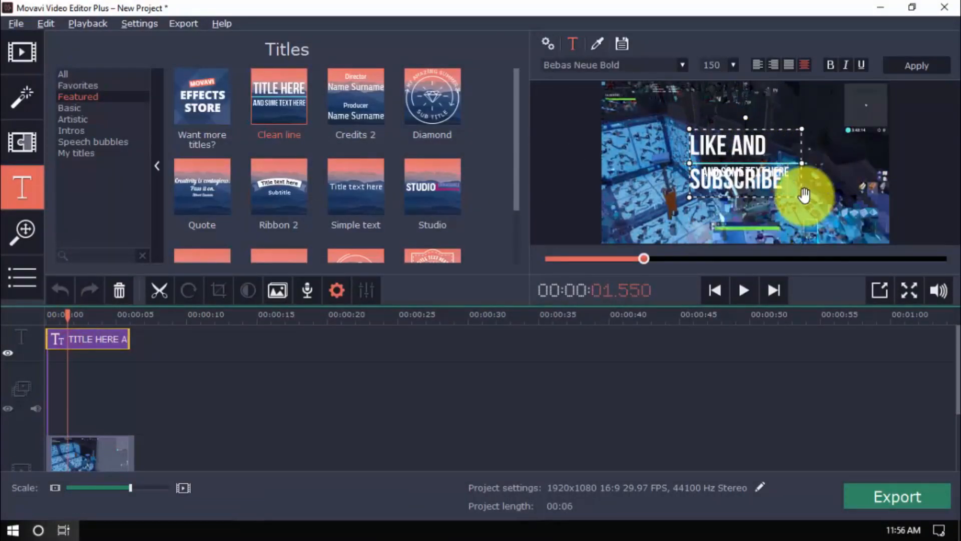
{"action": "left_click", "coordinate": [743, 290]}
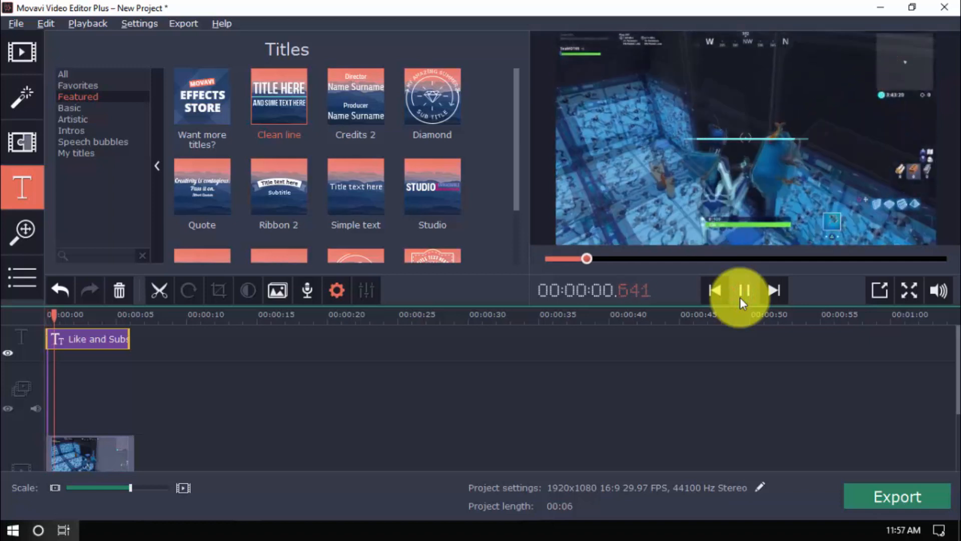
{"action": "left_click", "coordinate": [745, 290]}
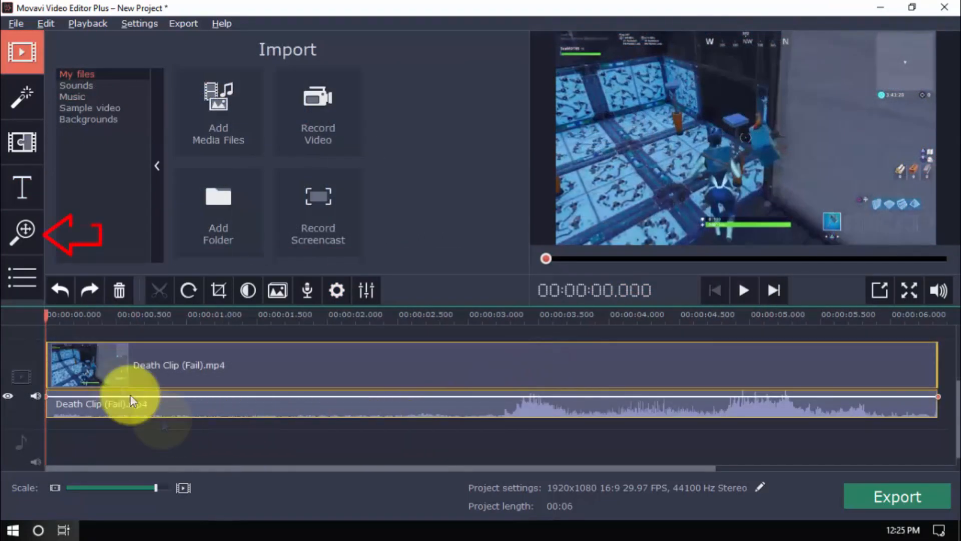
Place a zoom-in effect on the Death Clip's middle seconds and preview it
{"action": "left_click", "coordinate": [22, 232]}
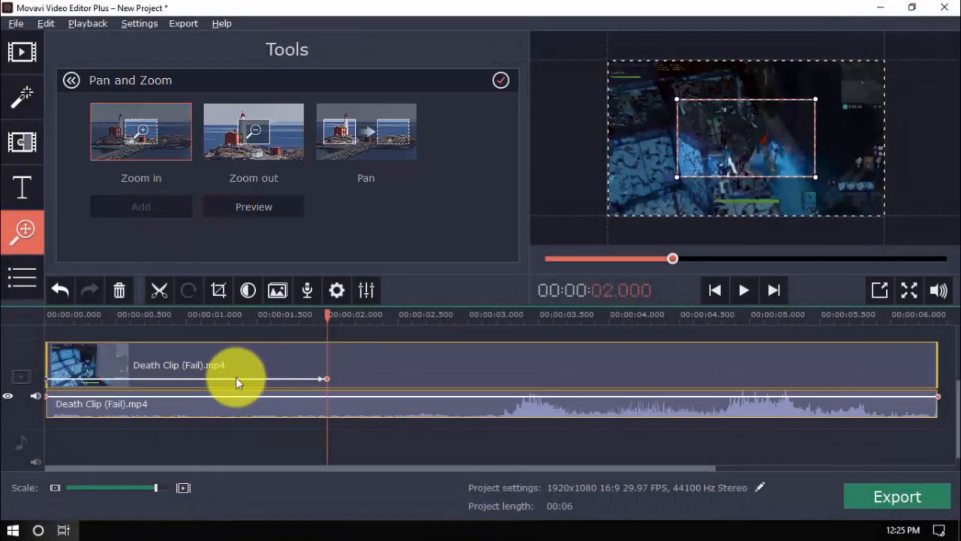
{"action": "left_click", "coordinate": [742, 290]}
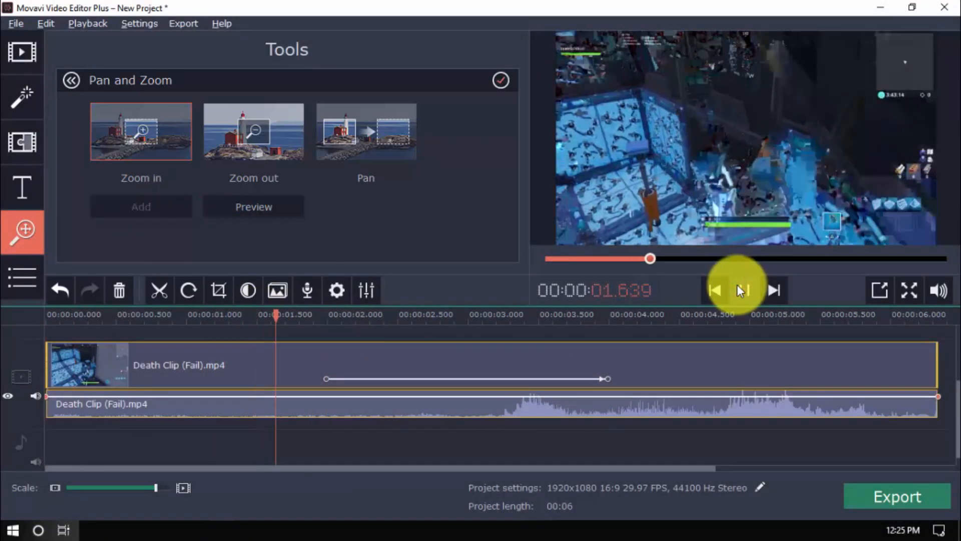
{"action": "left_click", "coordinate": [742, 290]}
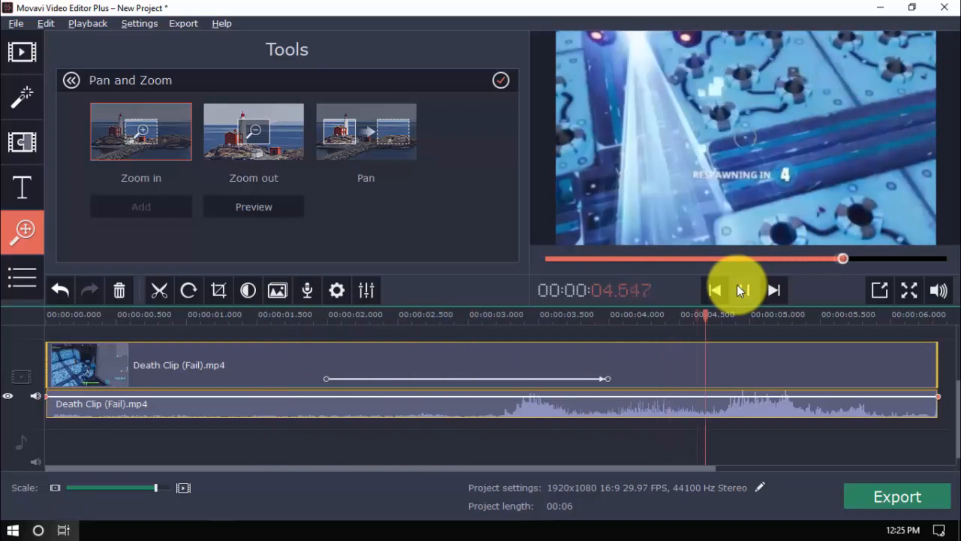
{"action": "left_click", "coordinate": [742, 290]}
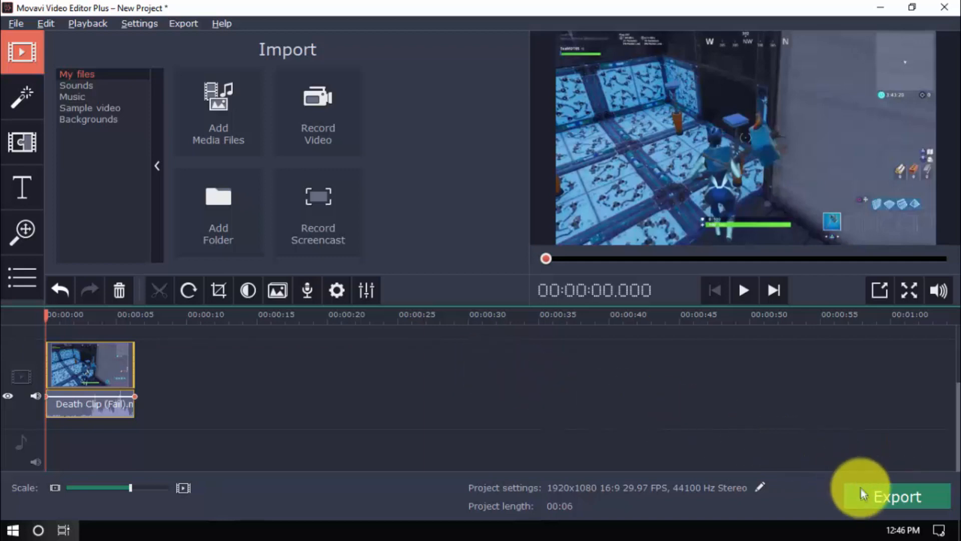
Browse the Devices and YouTube export preset tabs, then follow the top link
{"action": "left_click", "coordinate": [896, 497]}
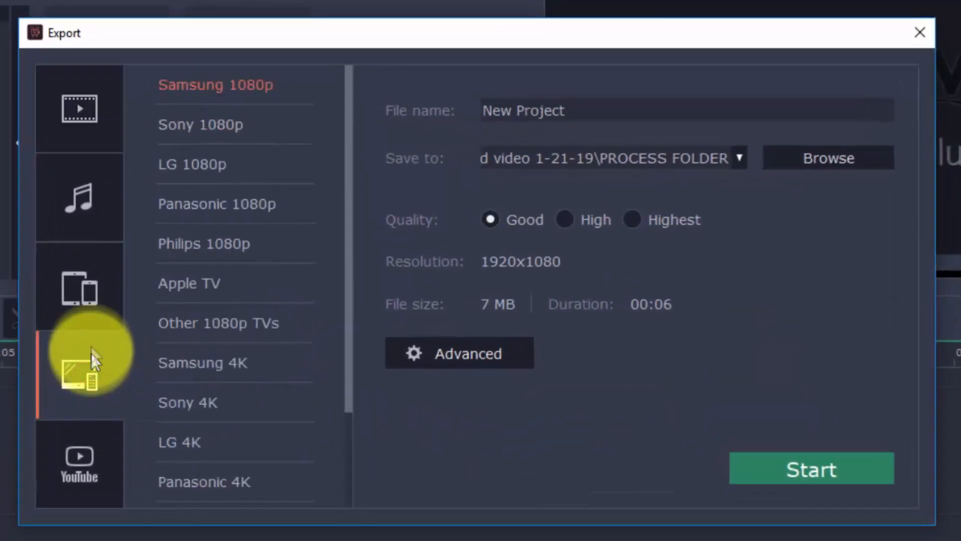
{"action": "left_click", "coordinate": [79, 294]}
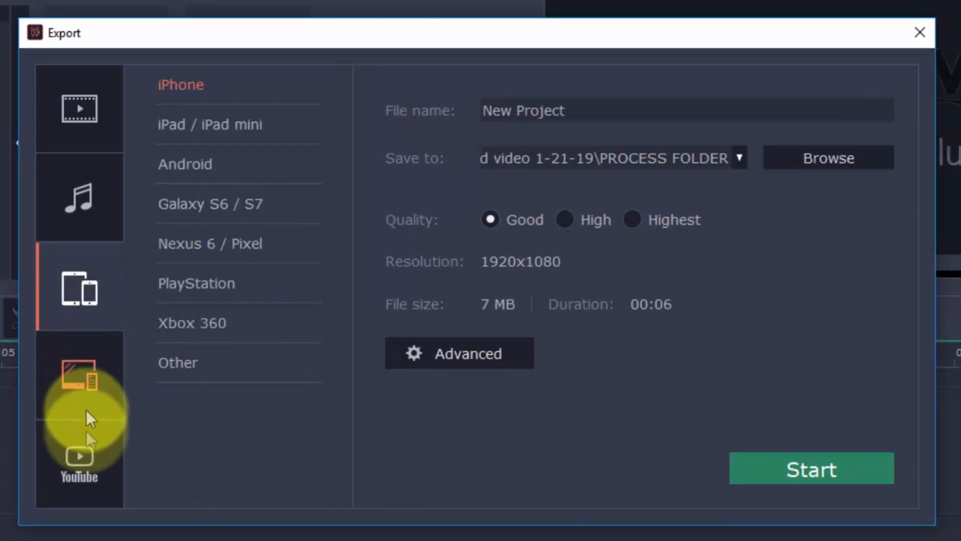
{"action": "left_click", "coordinate": [79, 457]}
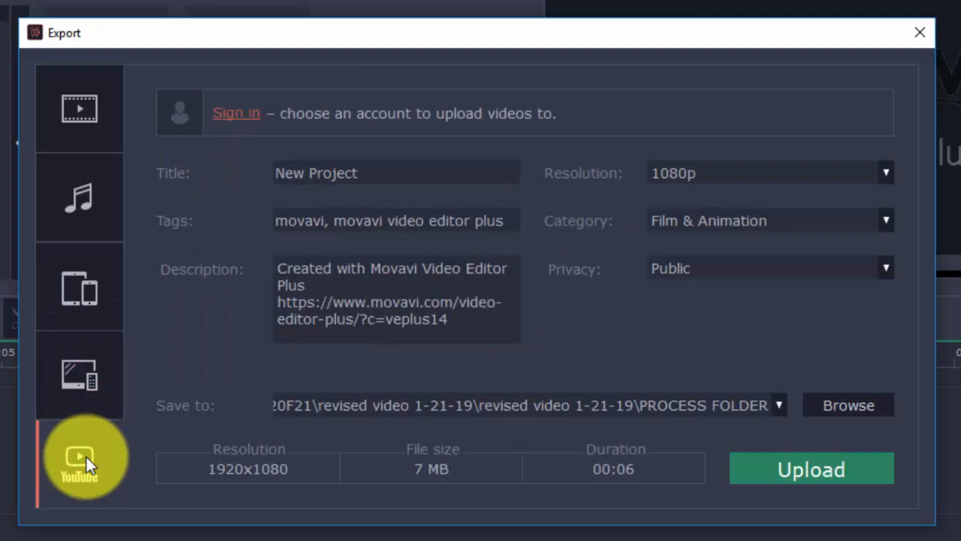
{"action": "left_click", "coordinate": [80, 117]}
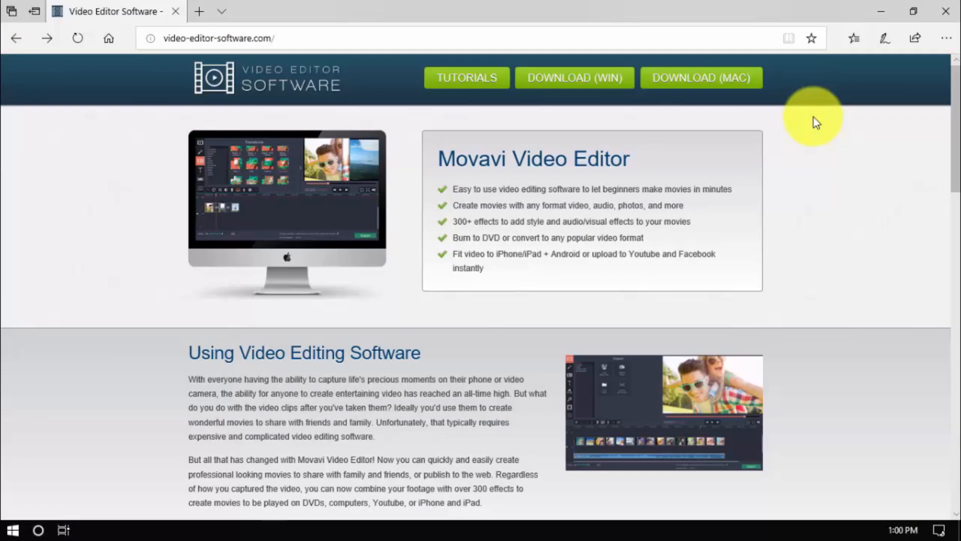
Scroll the Movavi site down to the download section and subscribe form
{"action": "scroll", "scroll_direction": "down", "scroll_amount": 3}
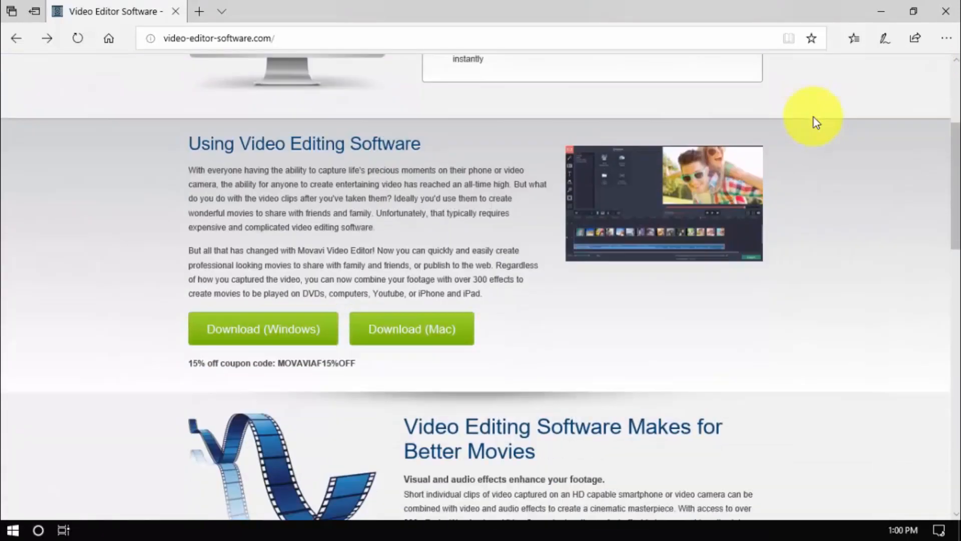
{"action": "scroll", "scroll_direction": "down", "scroll_amount": 3}
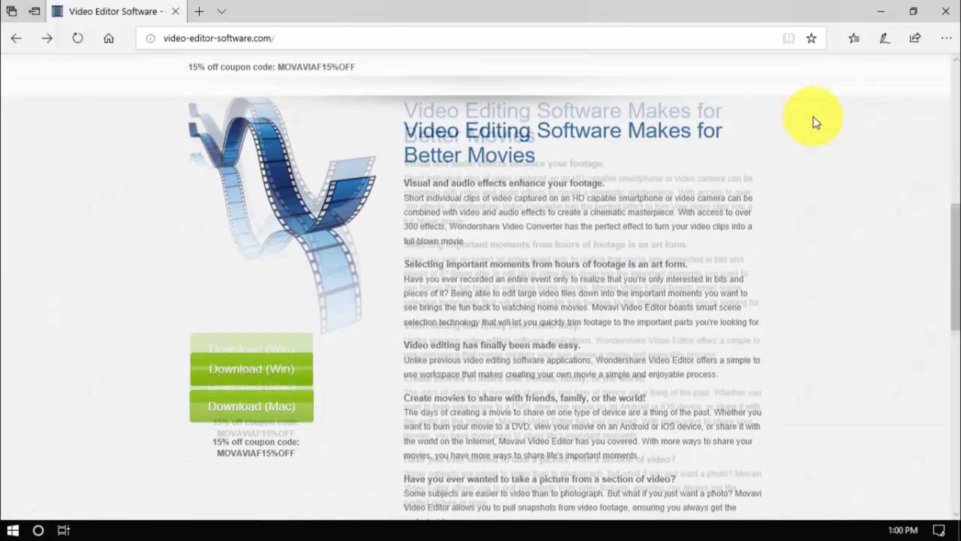
{"action": "scroll", "scroll_direction": "down", "scroll_amount": 3}
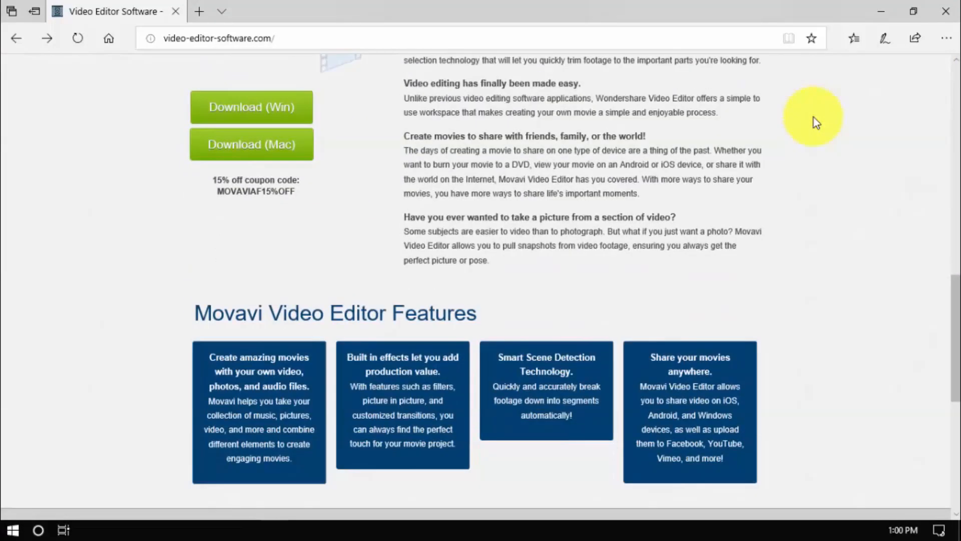
{"action": "scroll", "scroll_direction": "down", "scroll_amount": 3}
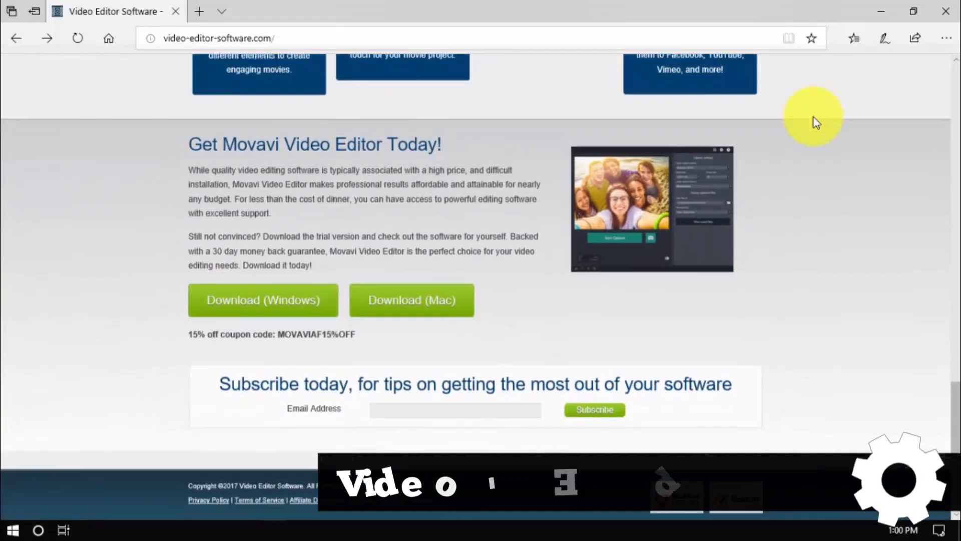